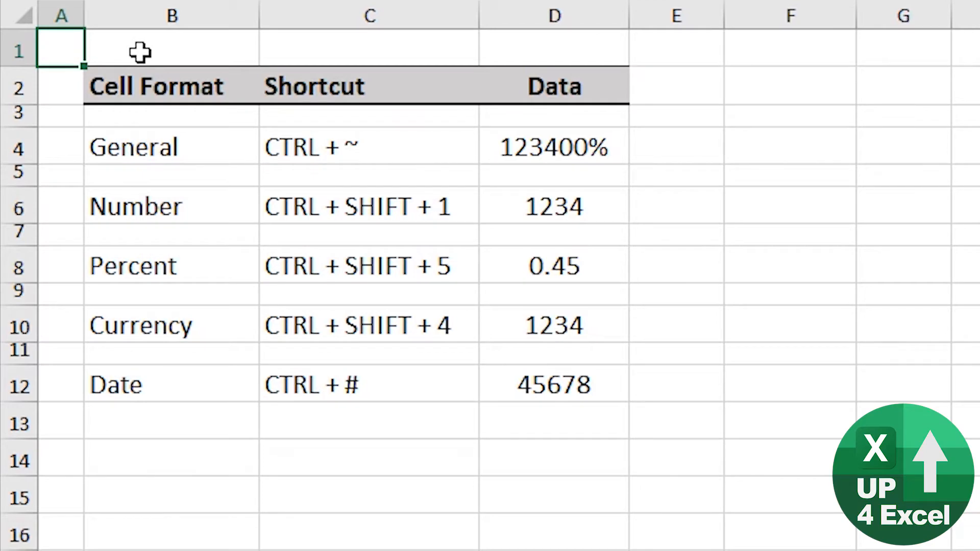
Format D4 as General (1234) and D6 as Number (1,234.00).
click(555, 146)
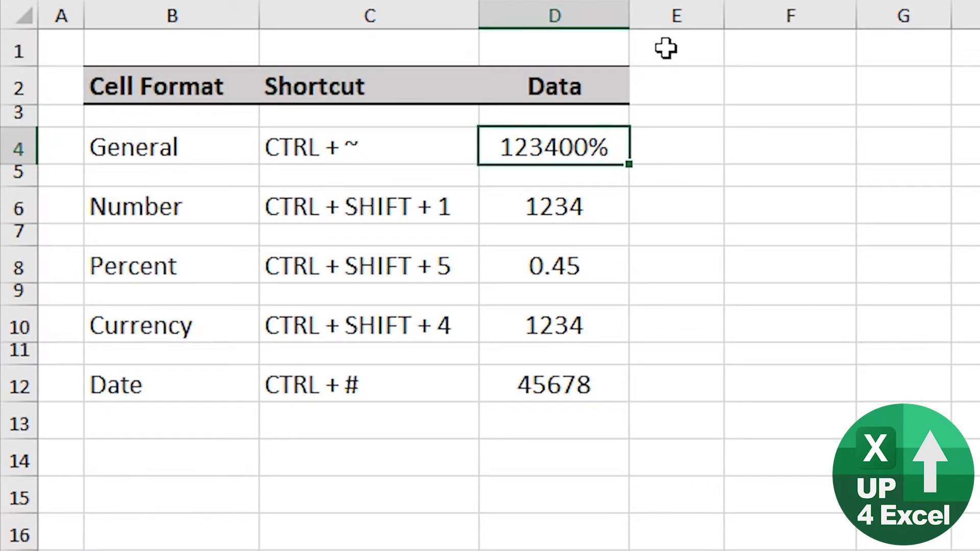
key(Ctrl+Shift+#)
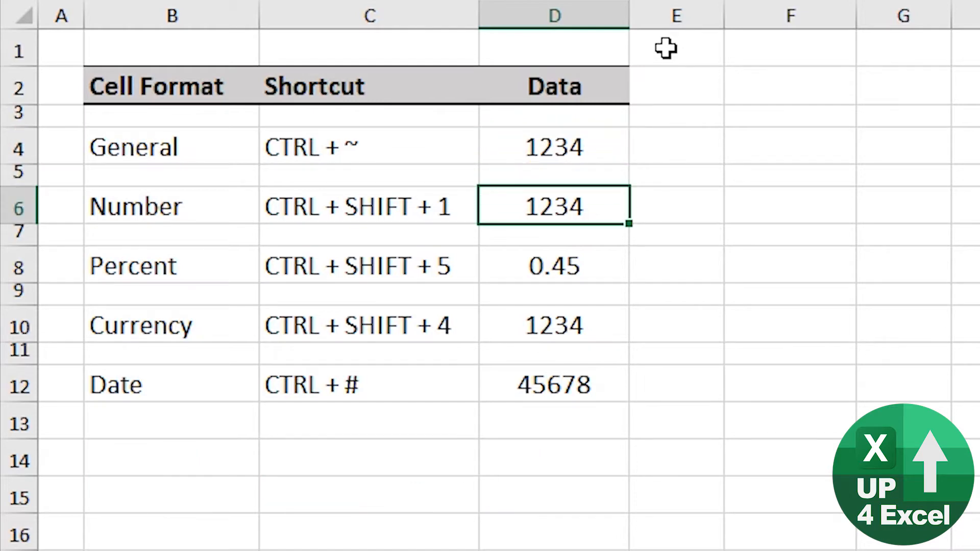
key(ctrl+shift+1)
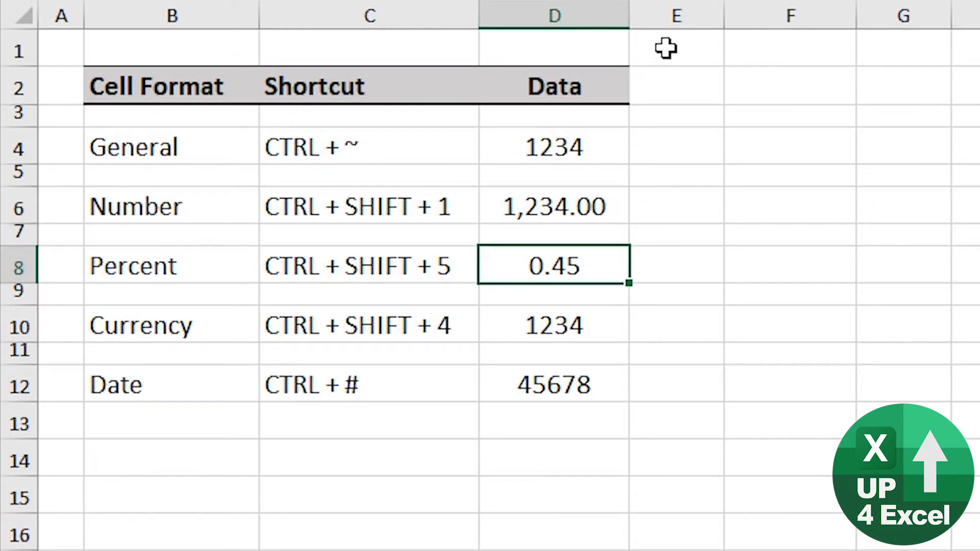
Format D8 as Percent (45%) and D10 as Currency (£1,234.00).
key(Ctrl+Shift+5)
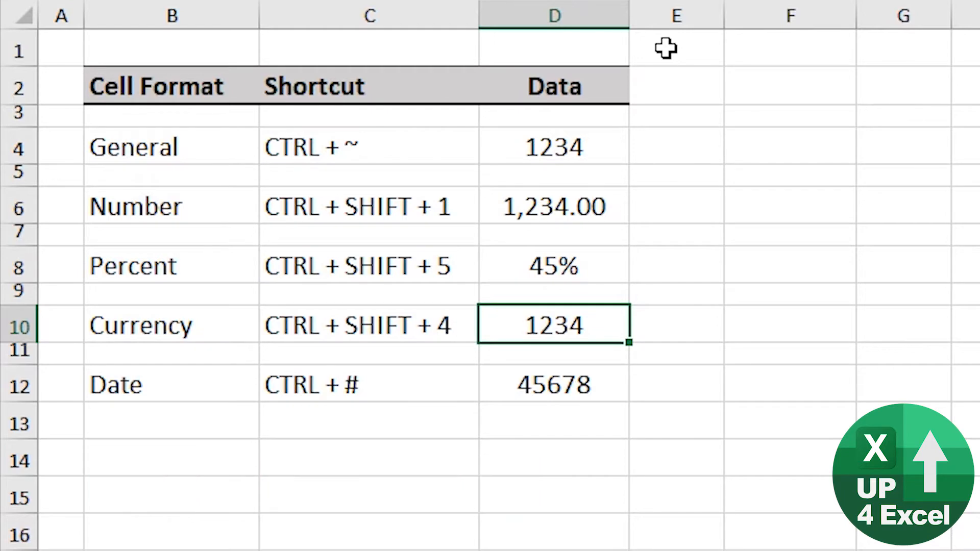
key(Ctrl+Shift+4)
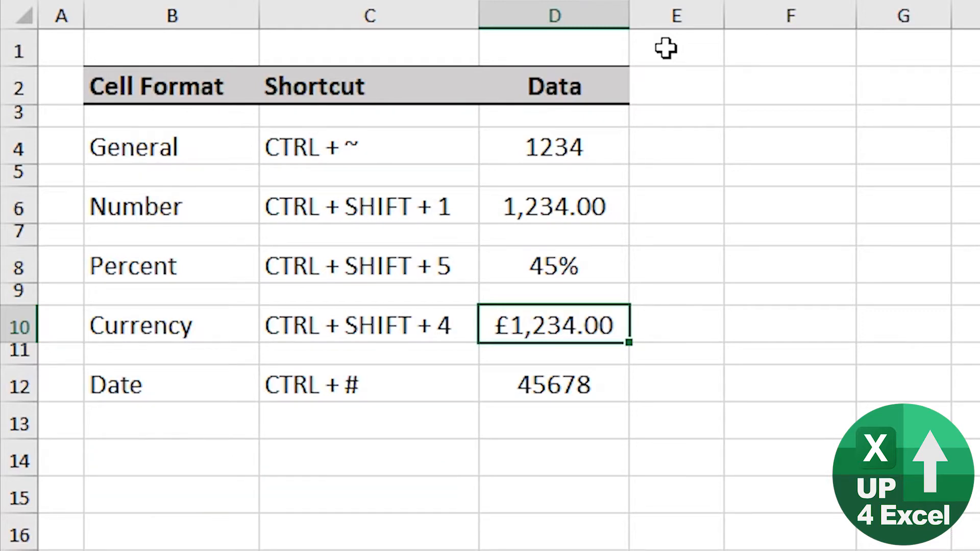
Apply Date format to cell D12 with Ctrl+#, showing 21-Jan-25.
click(553, 385)
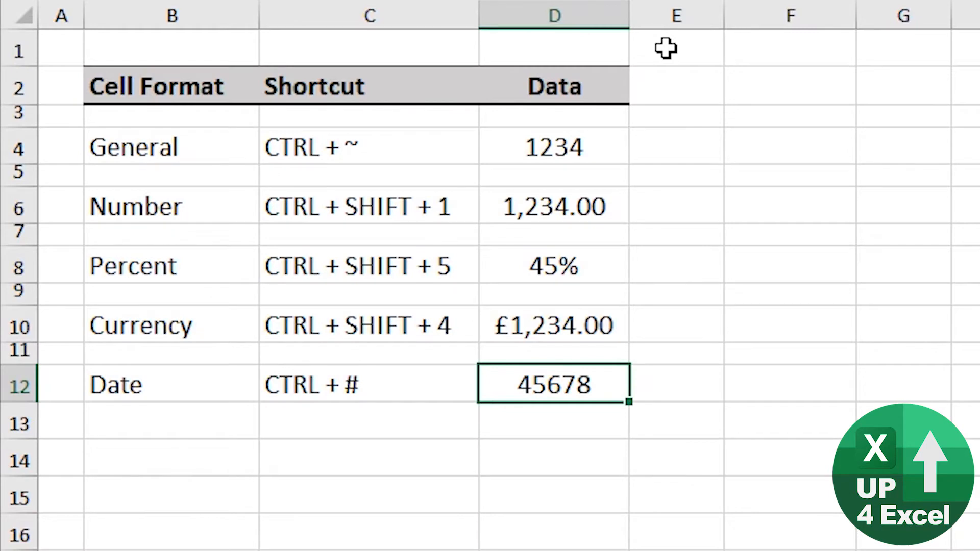
key(Ctrl+#)
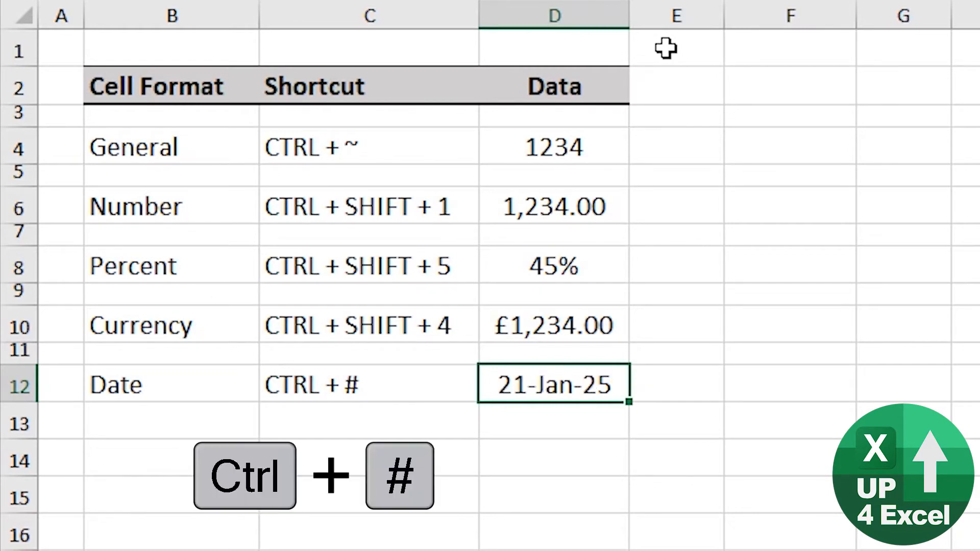